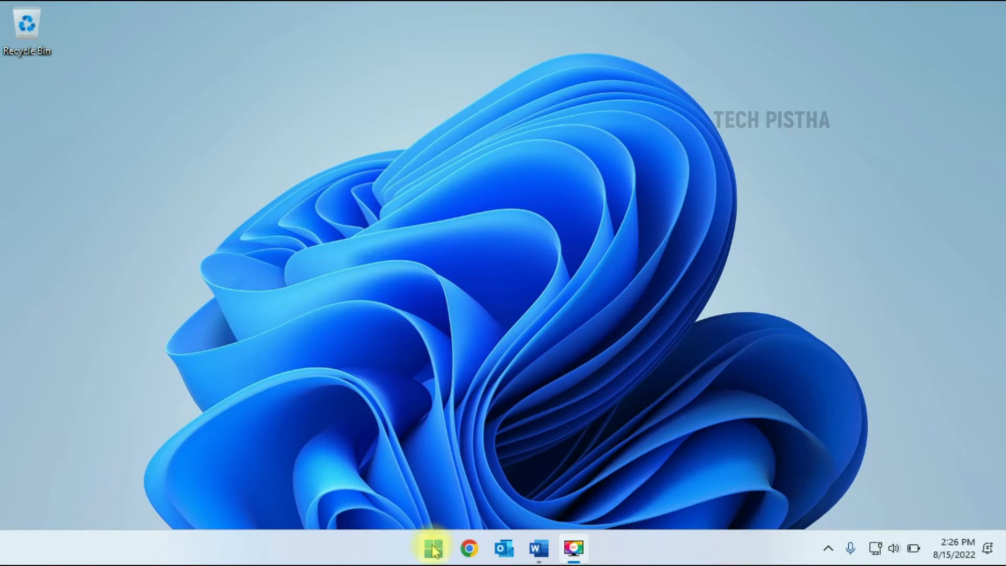
Step: Launch Microsoft Store from the Start menu, install WhatsApp Desktop, and open it
left_click(433, 549)
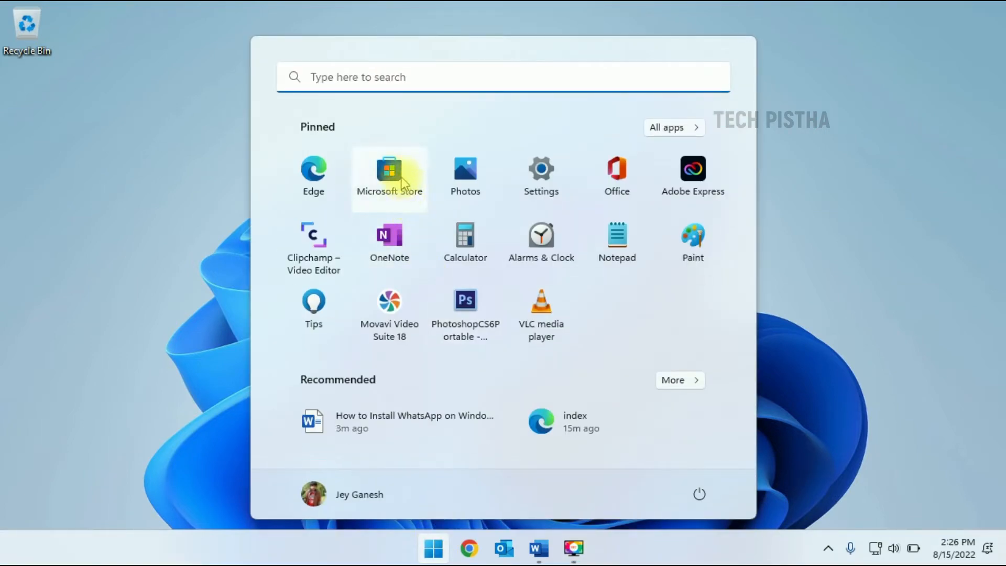
left_click(389, 177)
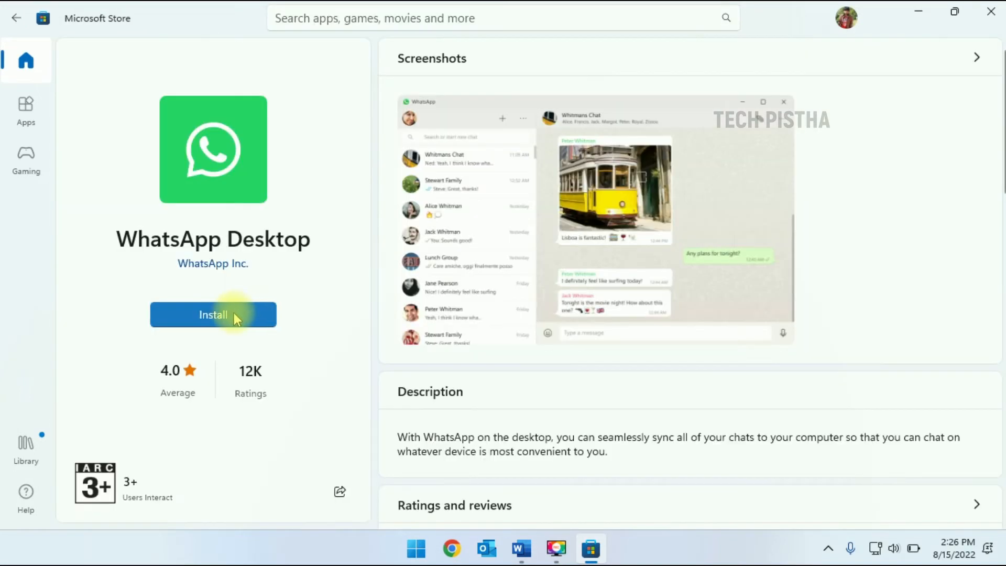
left_click(214, 314)
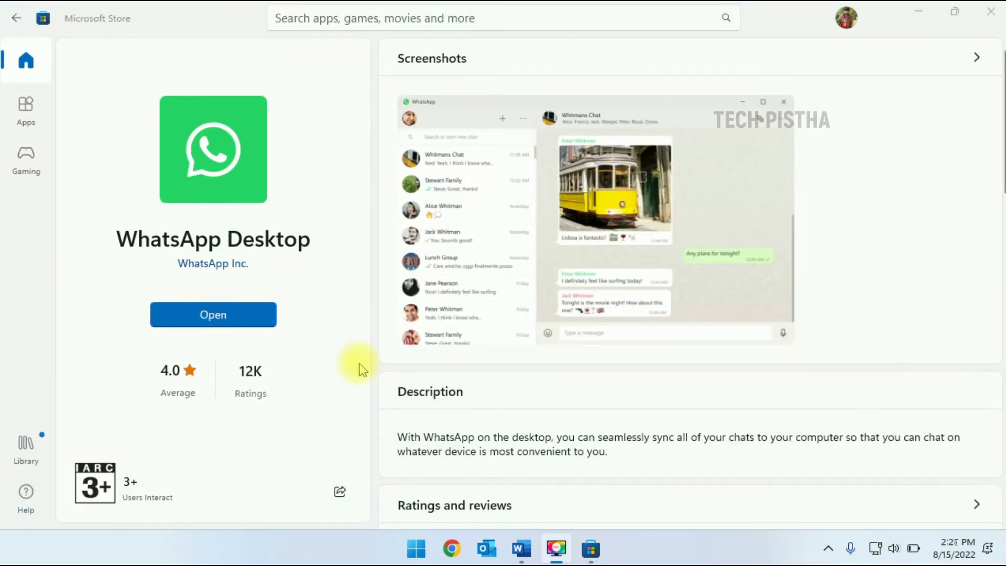
mouse_move(214, 314)
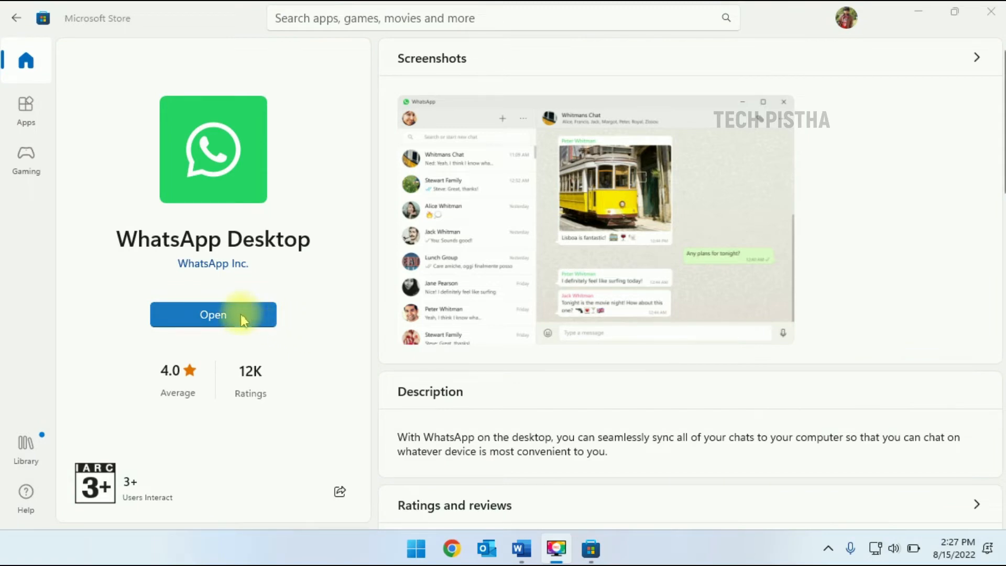
left_click(214, 314)
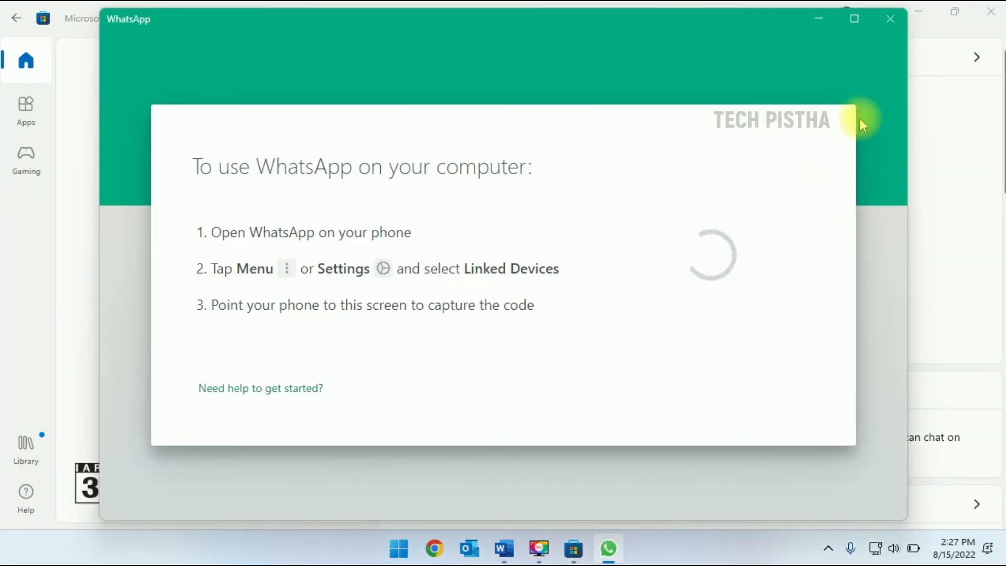